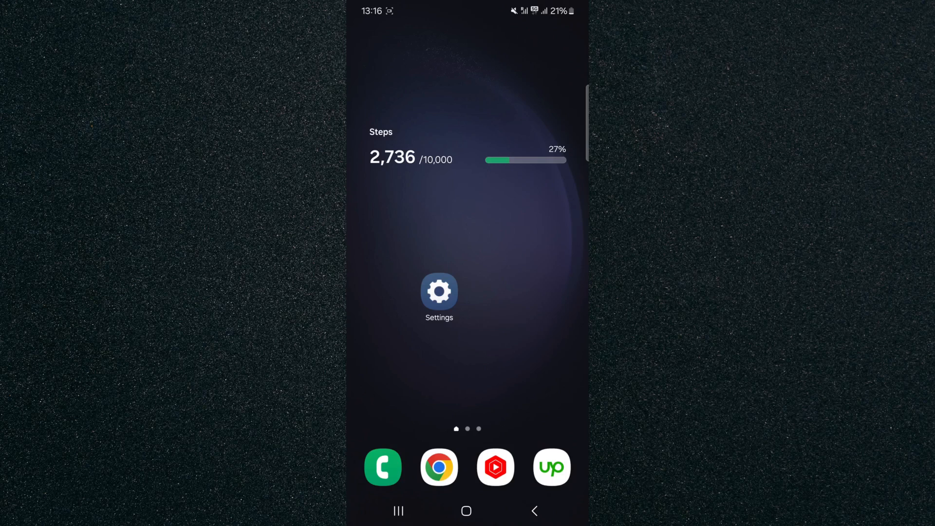
Step: Launch the Phone app from the home screen dock to show the dial pad
left_click(382, 467)
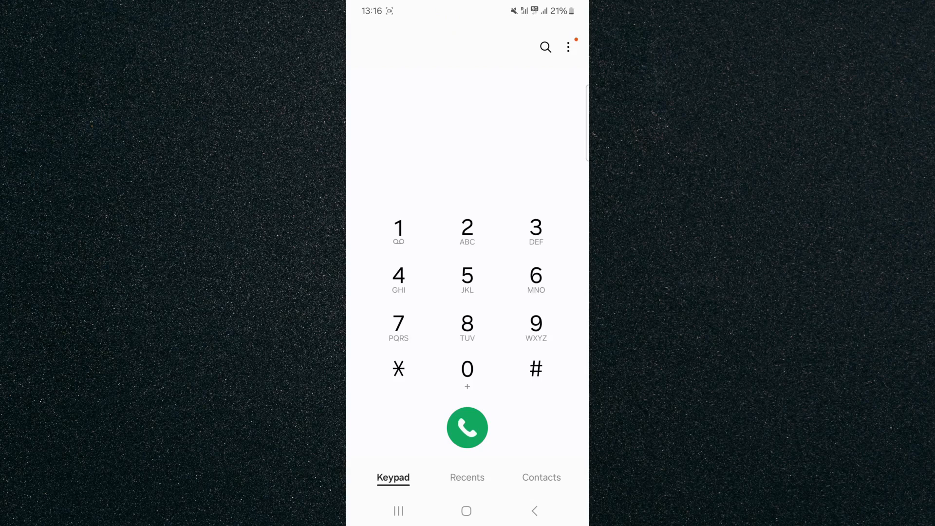
Step: Open Settings from the dialer's three-dot menu and scroll through Call settings
left_click(568, 47)
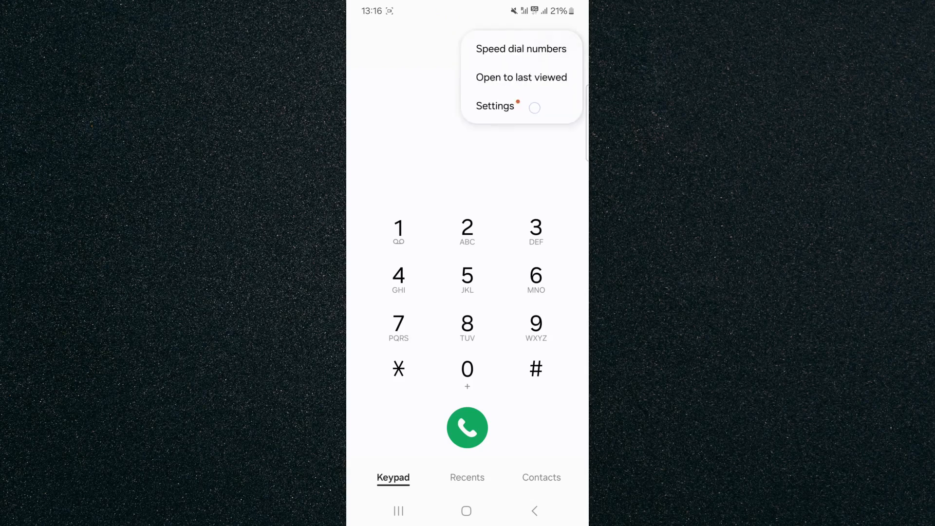
left_click(495, 105)
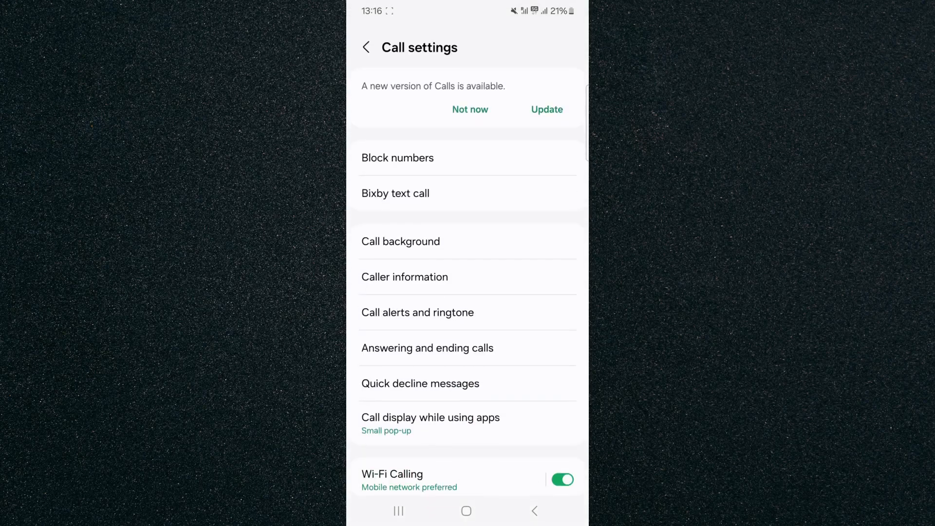
scroll("down", 3)
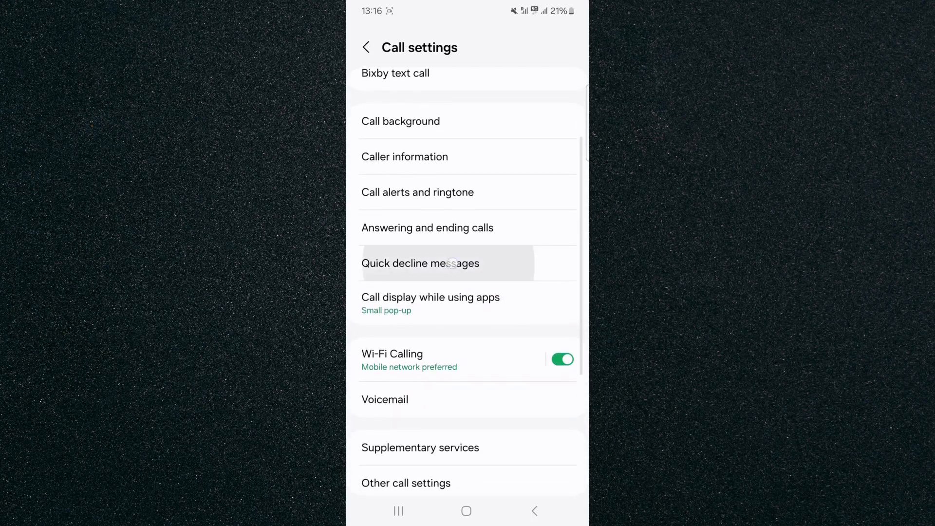
Step: In Quick decline messages, write the new message 'Hey' and add it
left_click(420, 263)
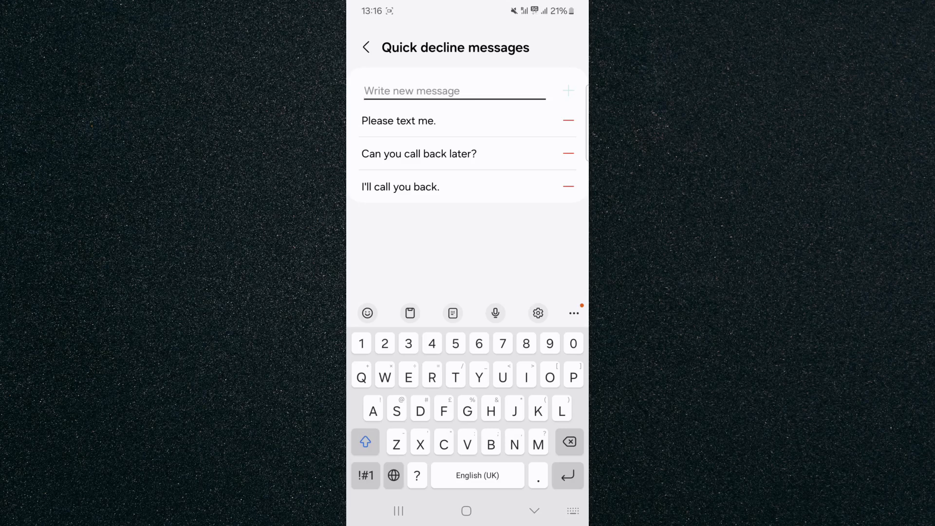
left_click(453, 91)
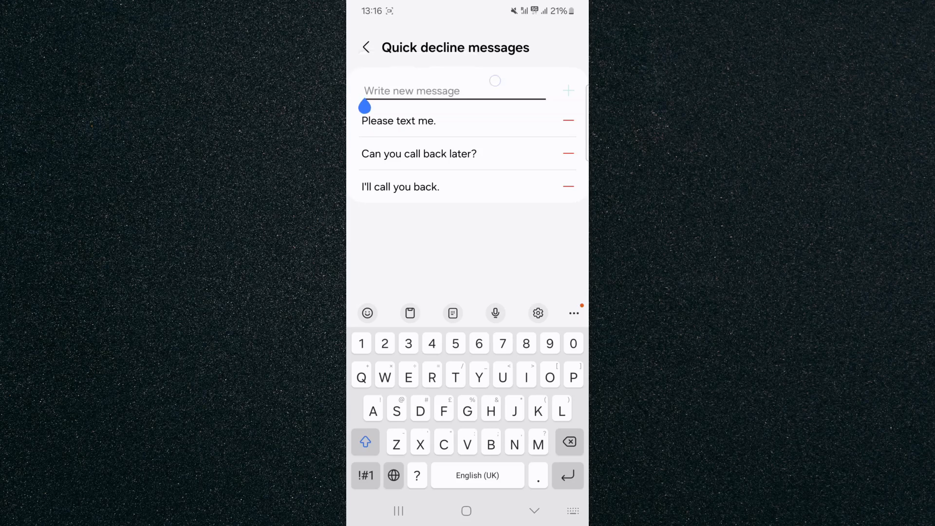
type("Hey")
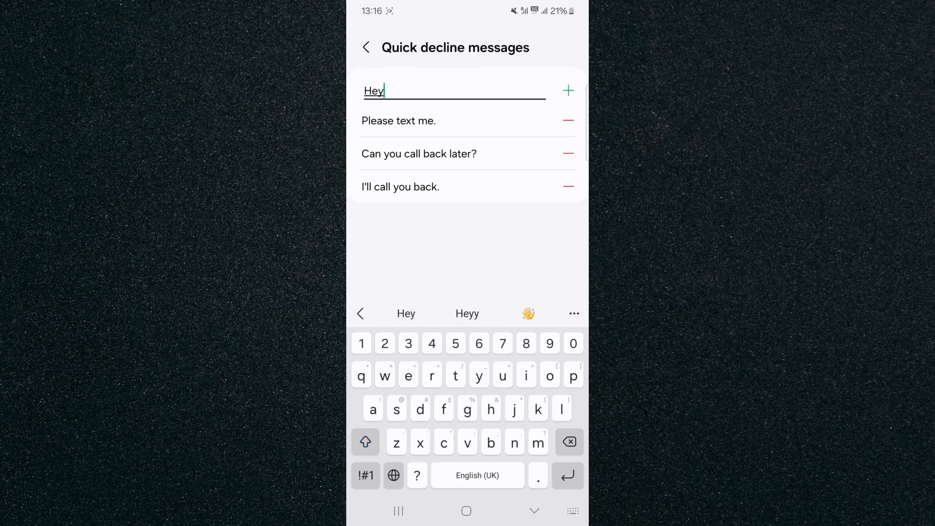
left_click(568, 90)
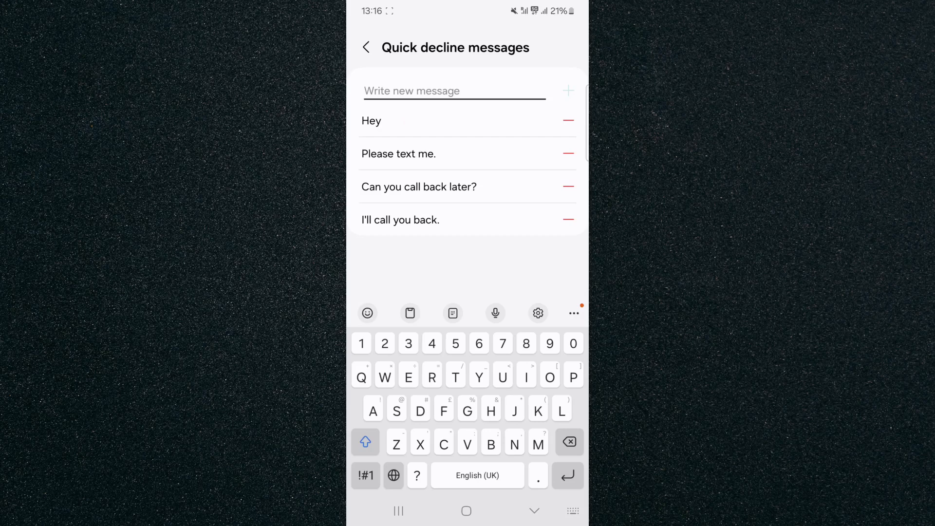
left_click(453, 91)
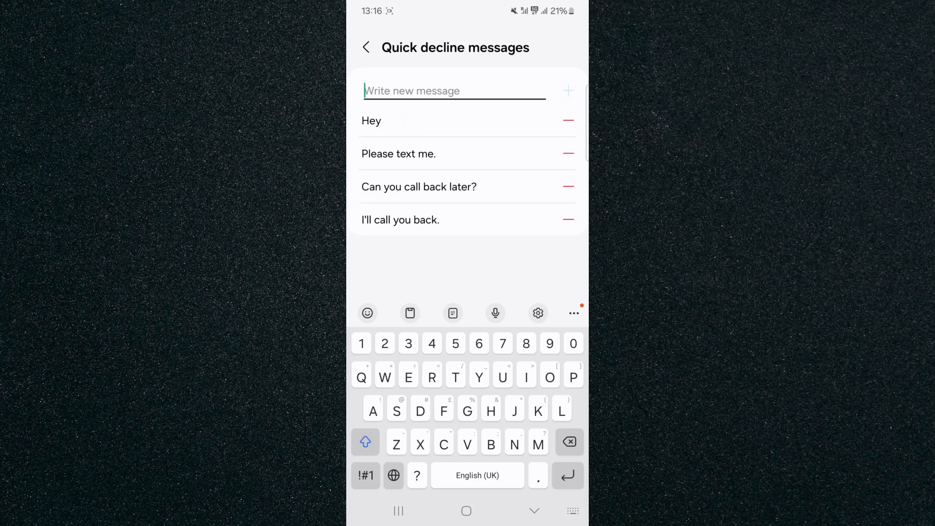